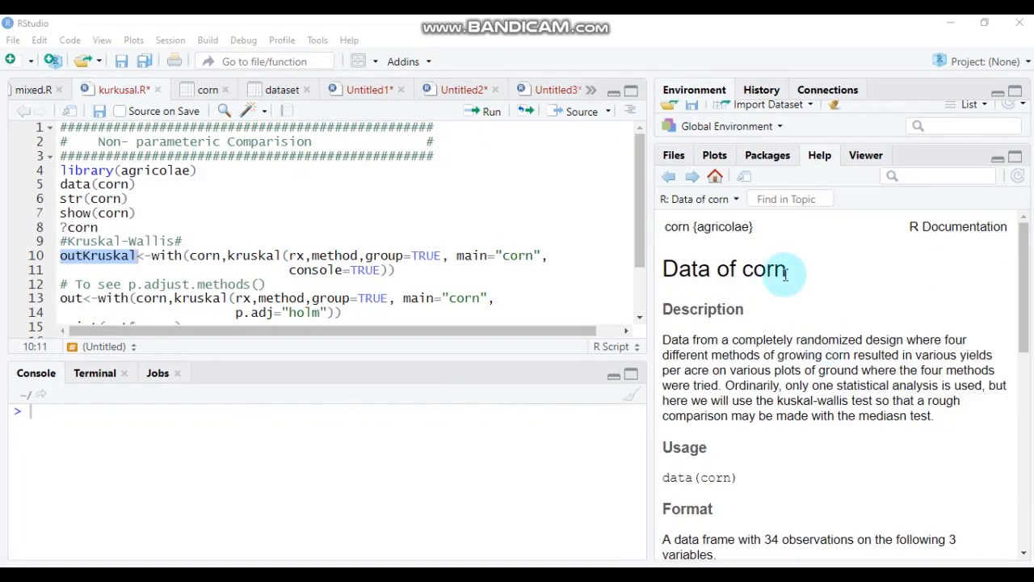
mouse_move(423, 154)
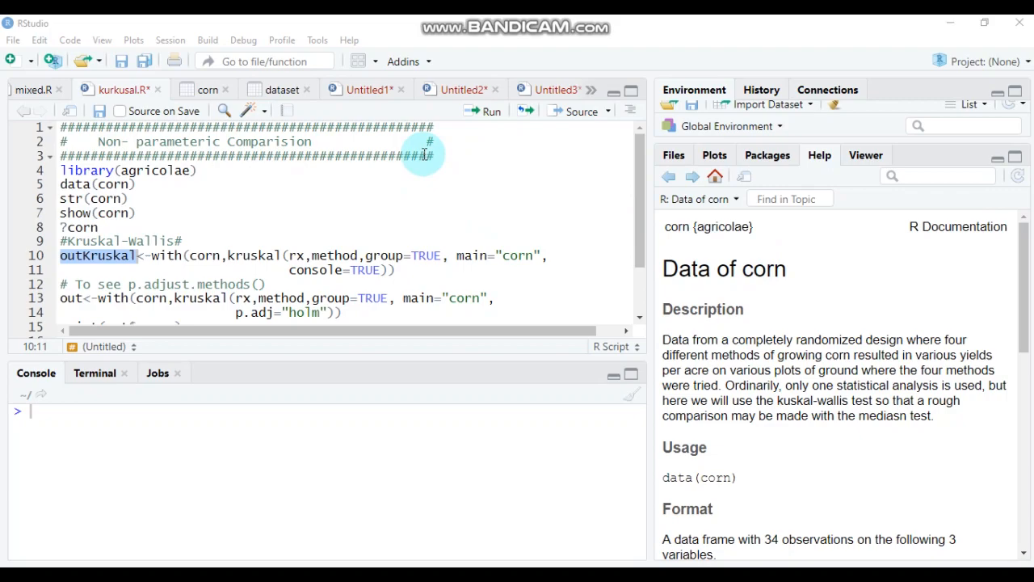
Load the agricolae package and the corn dataset by running lines 4–5
left_click(197, 171)
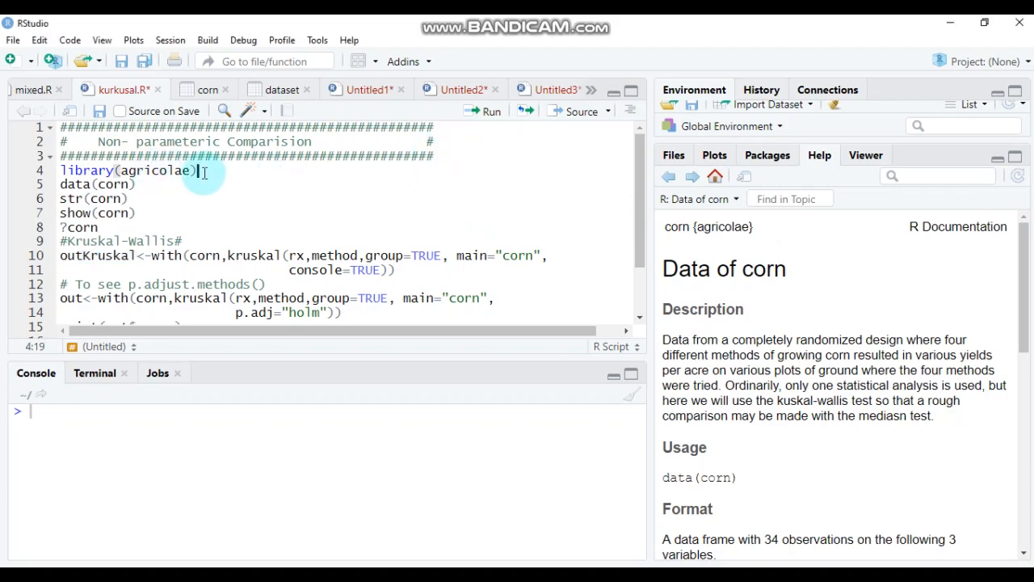
left_click(485, 110)
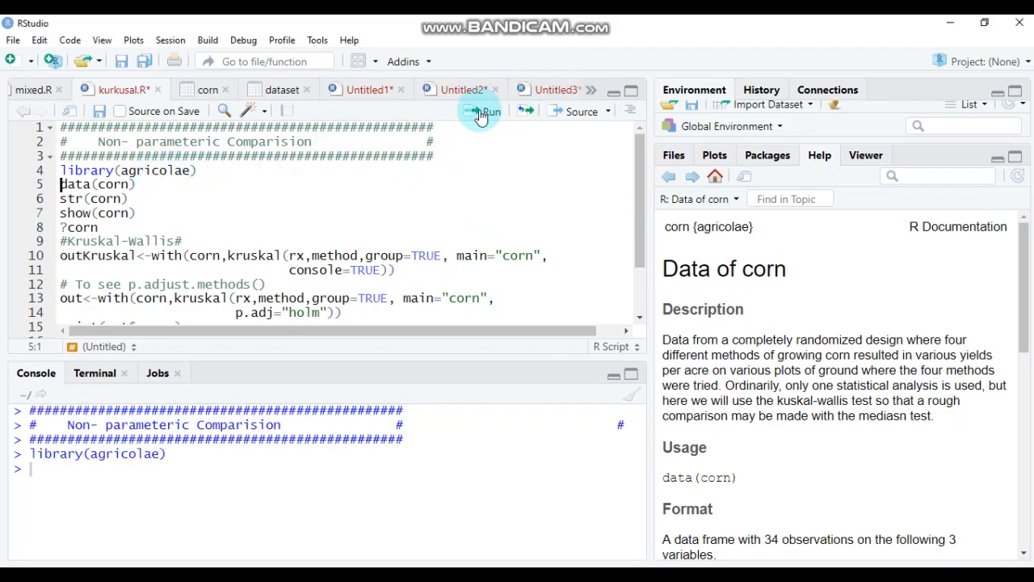
left_click(485, 110)
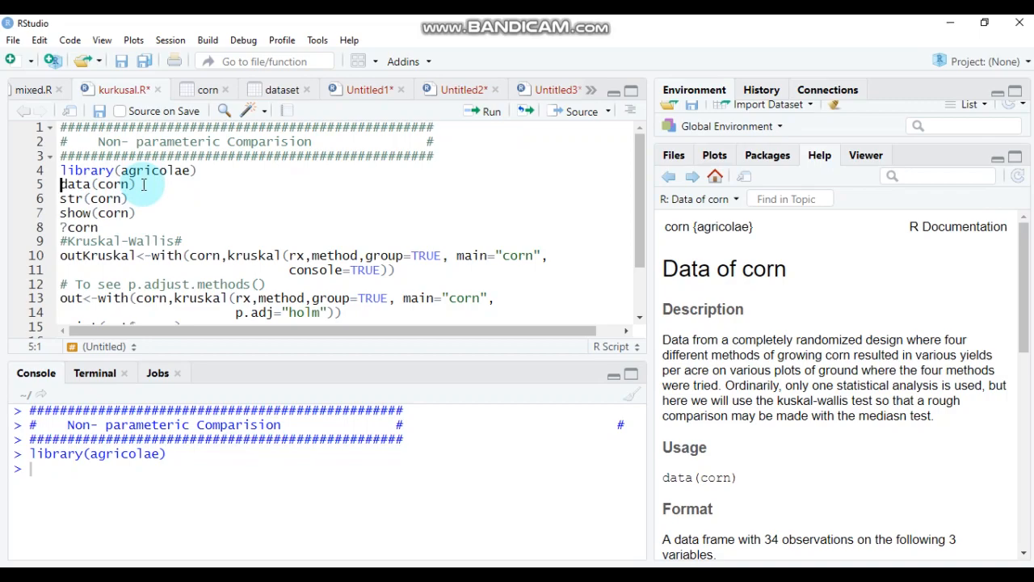
left_click(491, 110)
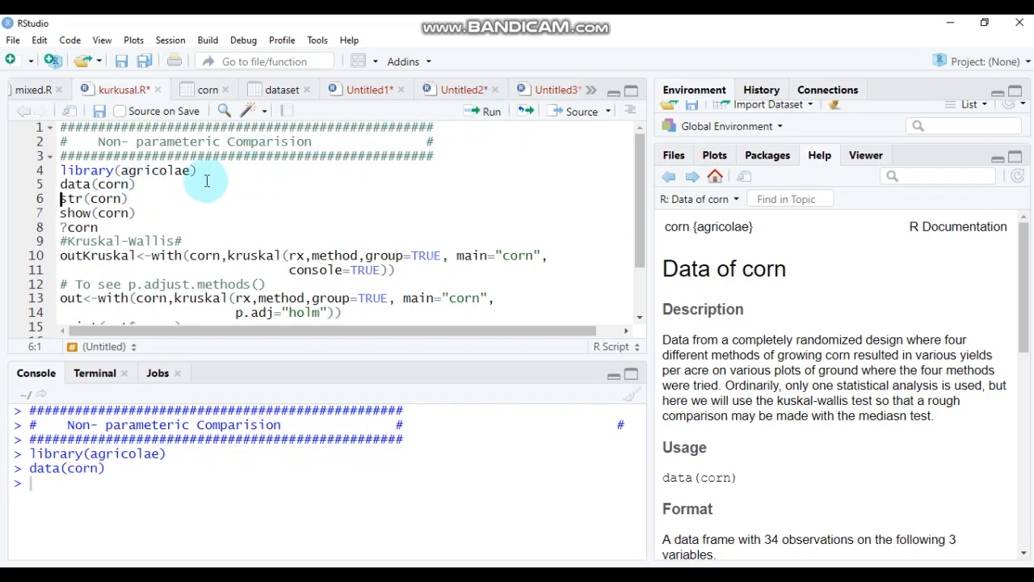
Print the corn data's structure and then all 34 rows with str(corn) and show(corn)
left_click(491, 109)
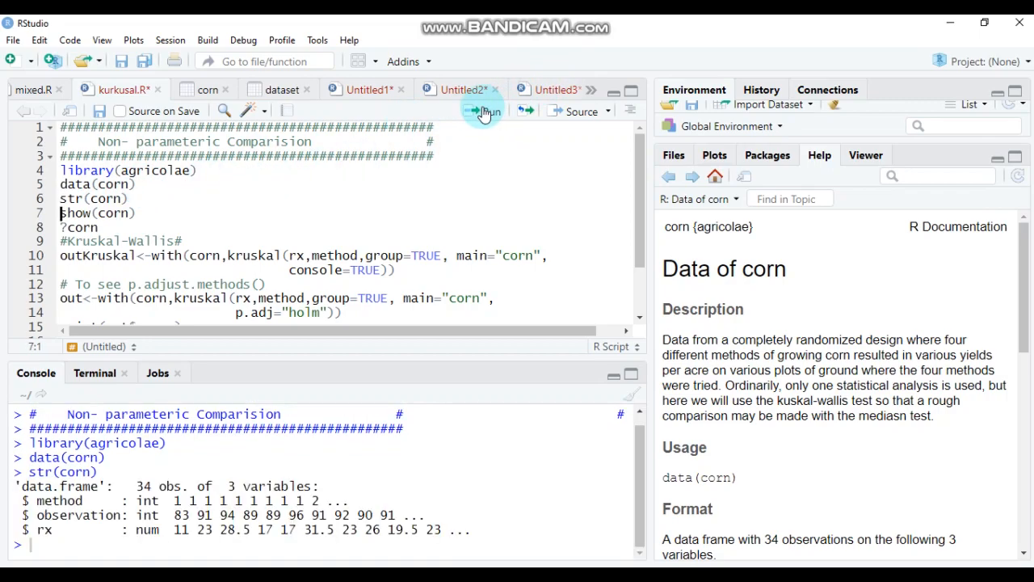
mouse_move(265, 465)
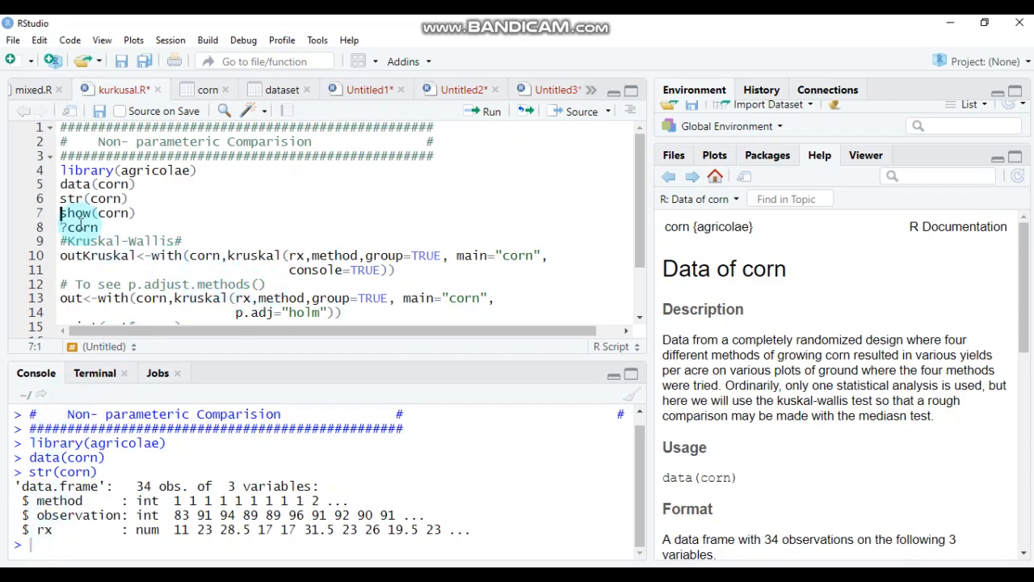
left_click(136, 213)
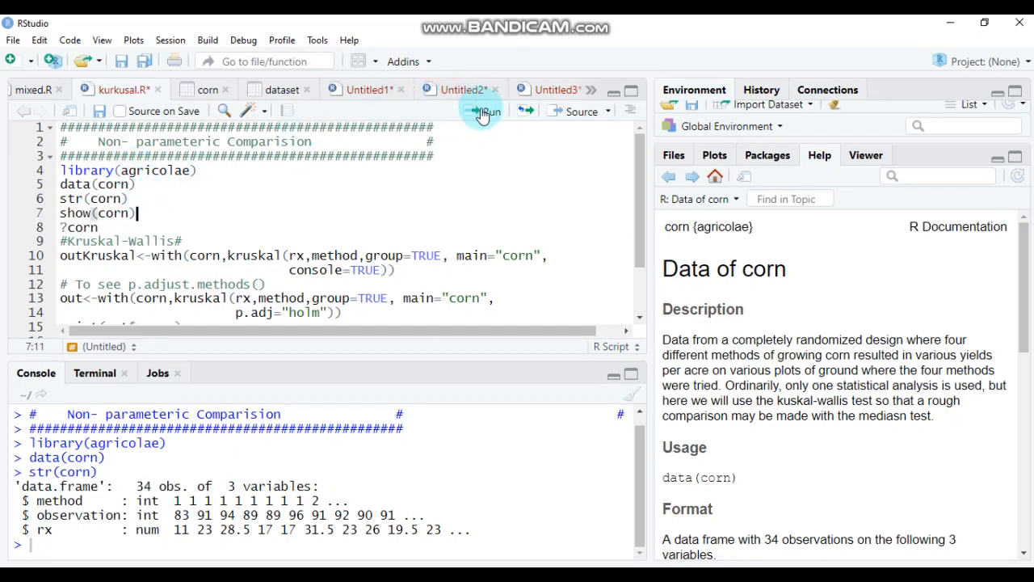
left_click(482, 110)
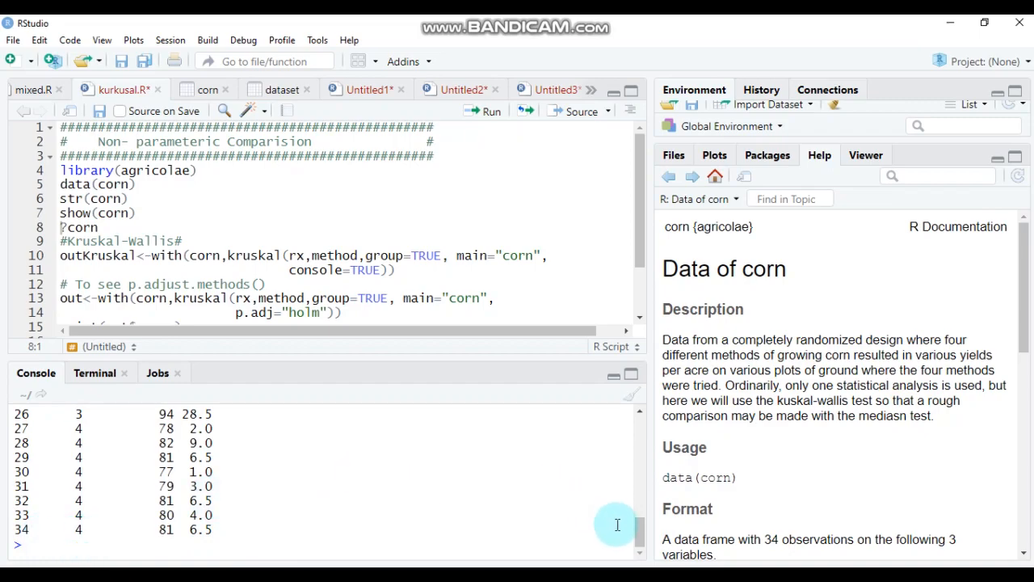
Run ?corn to show the Data of corn help page describing the four growing methods
scroll("up", 3)
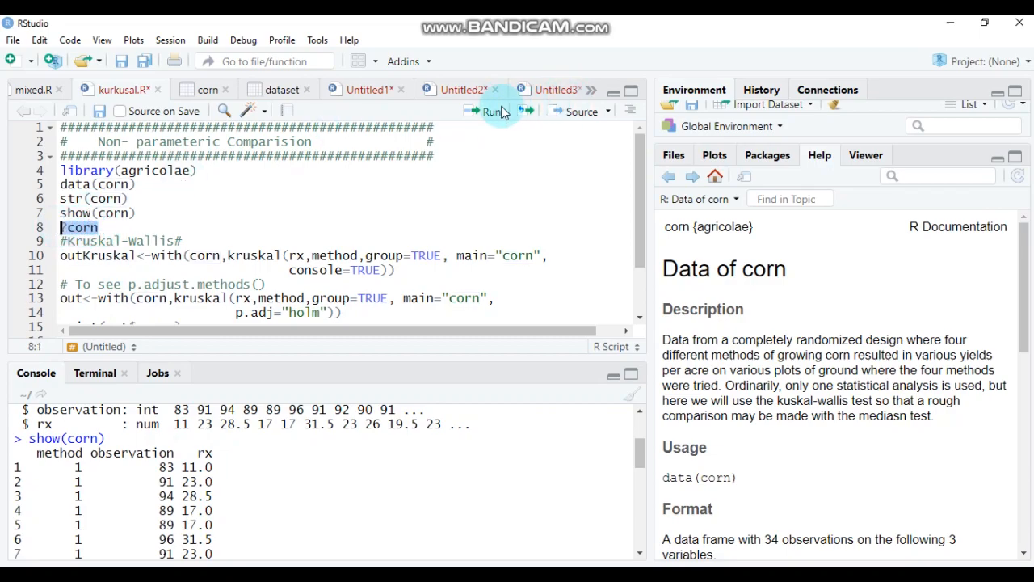
left_click(488, 110)
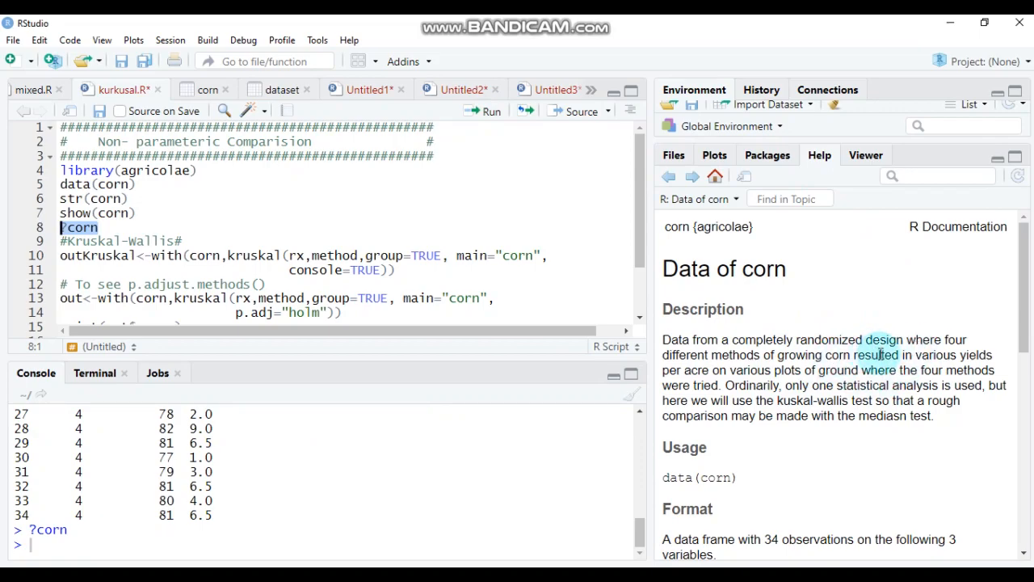
mouse_move(871, 451)
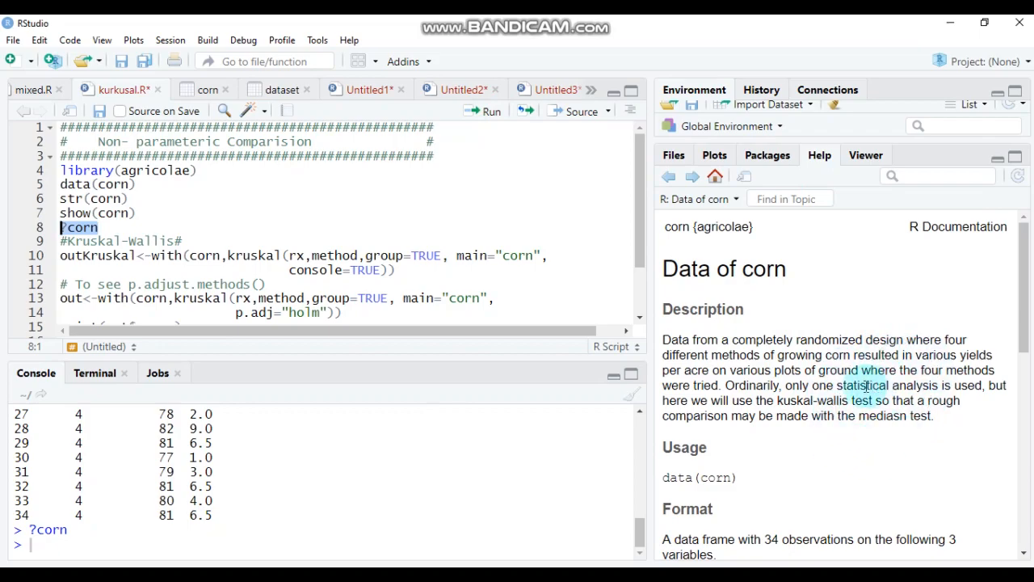
mouse_move(371, 213)
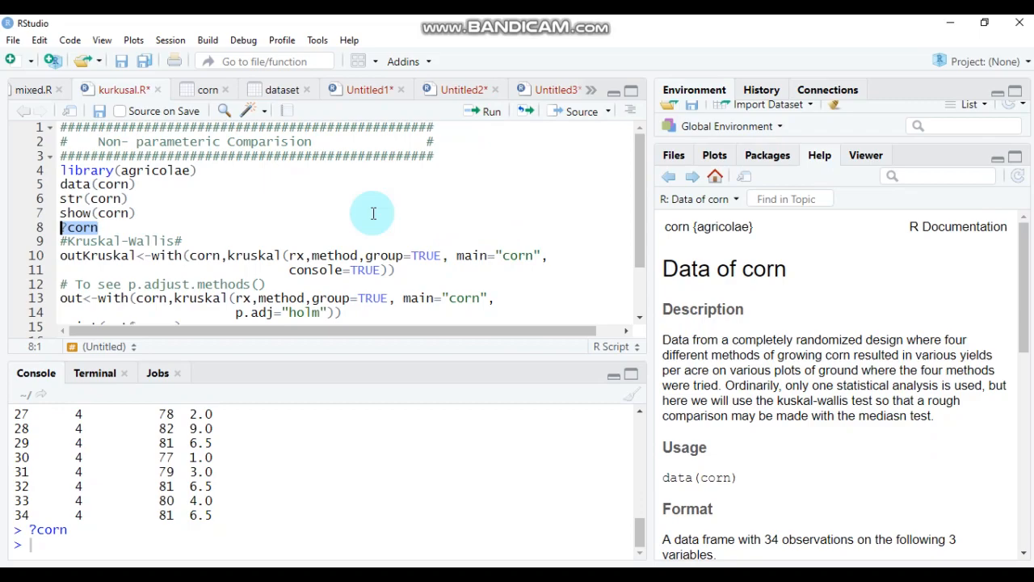
left_click(160, 256)
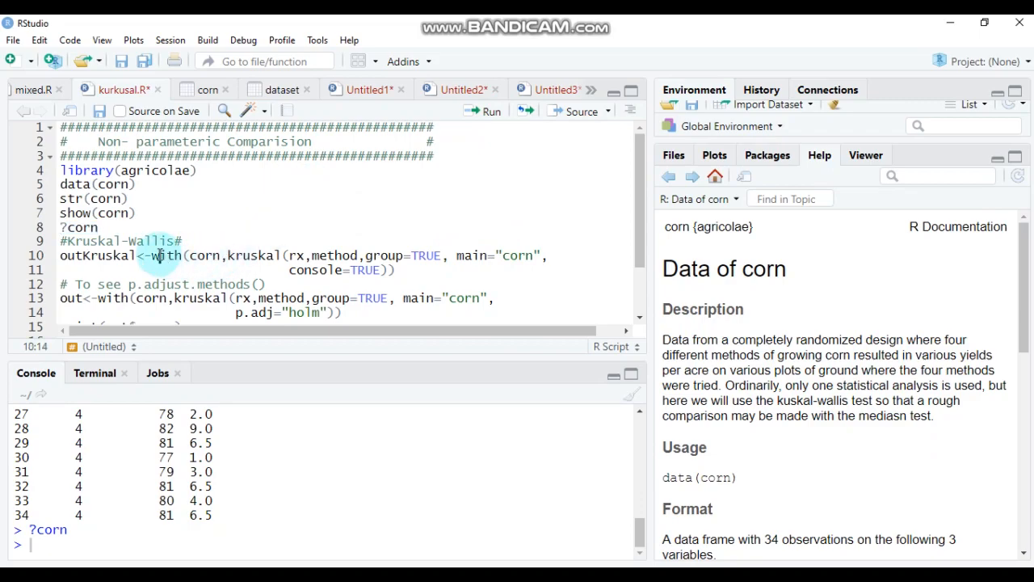
mouse_move(161, 255)
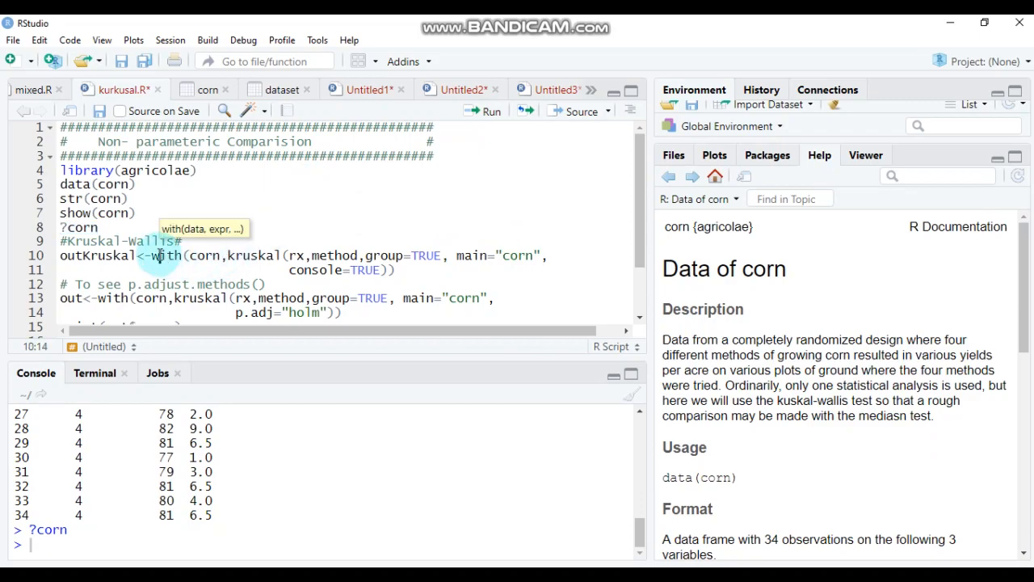
Run outKruskal<-with(corn,kruskal(...)) to rank the four methods into groups a to d
left_click(66, 255)
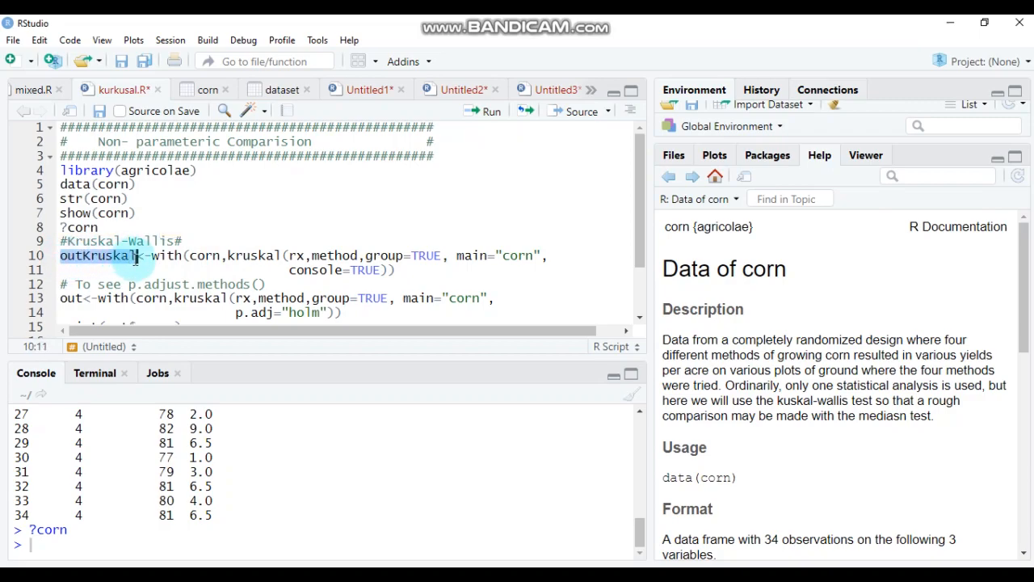
left_click(160, 268)
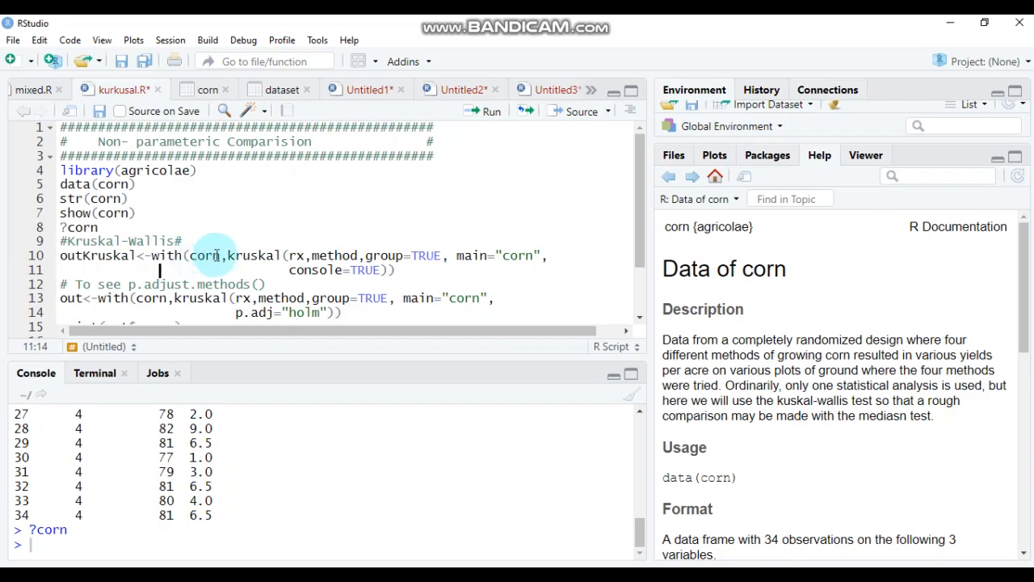
mouse_move(269, 255)
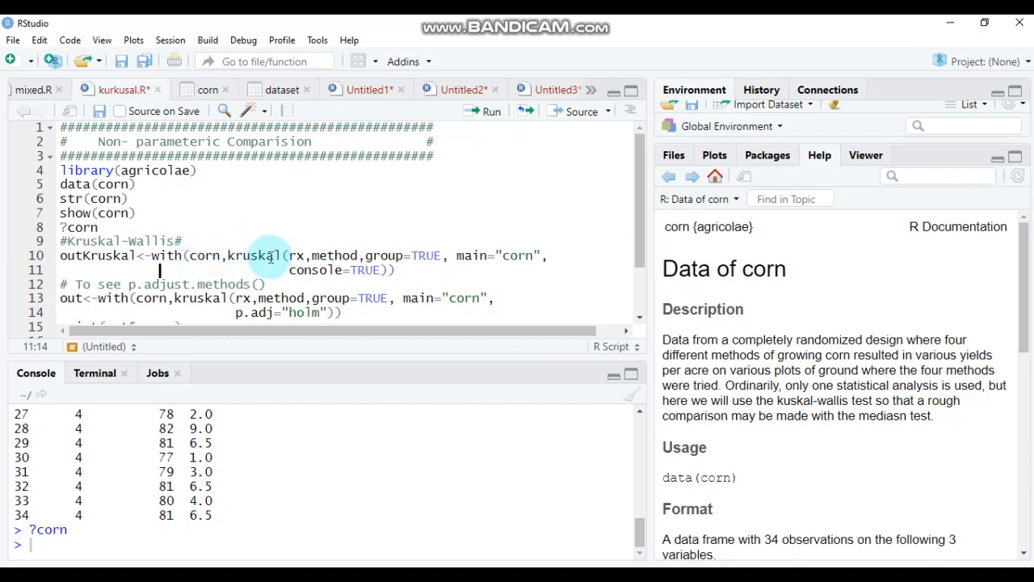
mouse_move(267, 256)
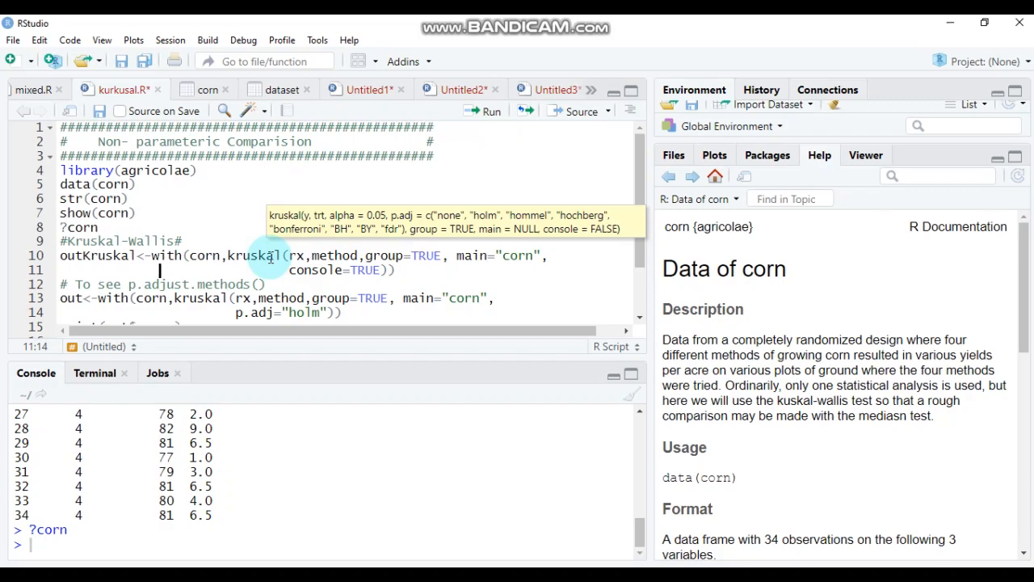
left_click(302, 256)
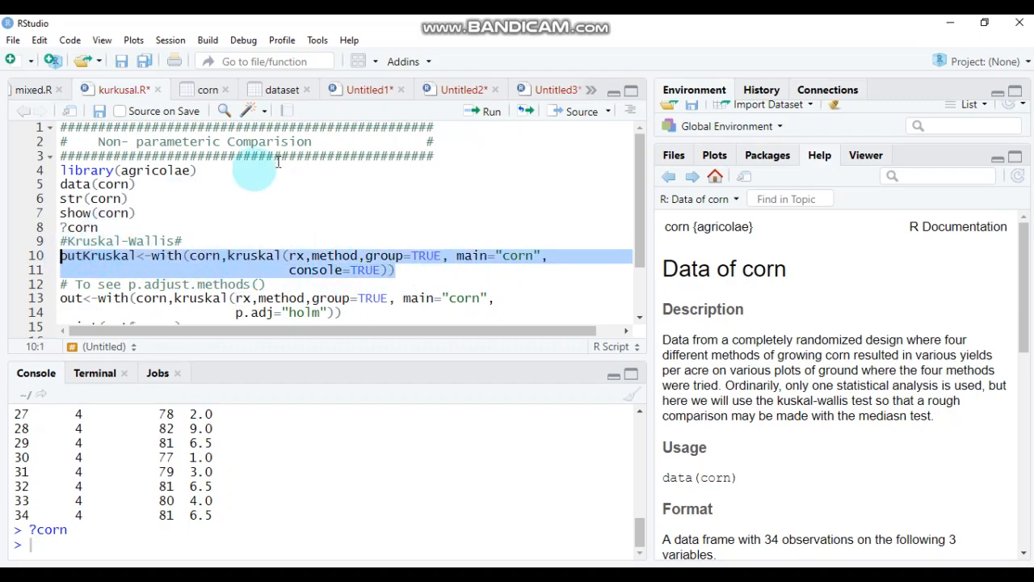
left_click(492, 111)
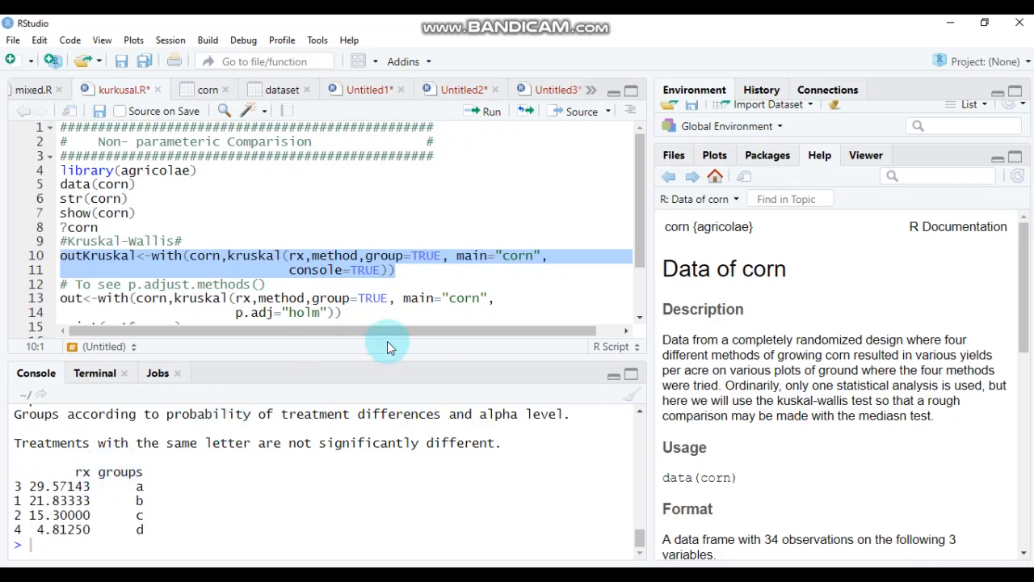
Rerun the kruskal() call with observation as the response, then return line 10 to rx
left_click(305, 255)
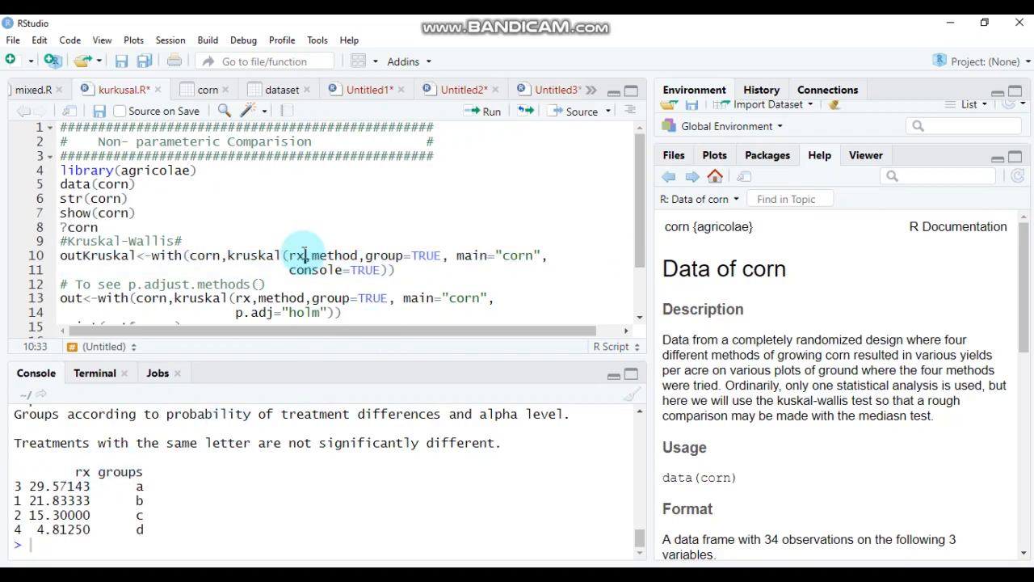
key("BackSpace")
type("obse")
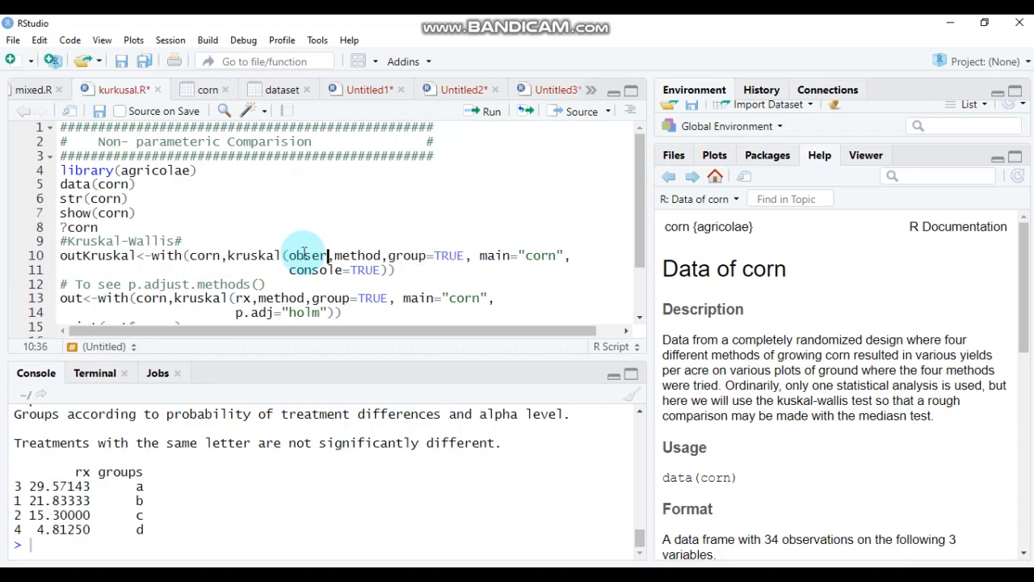
type("vation")
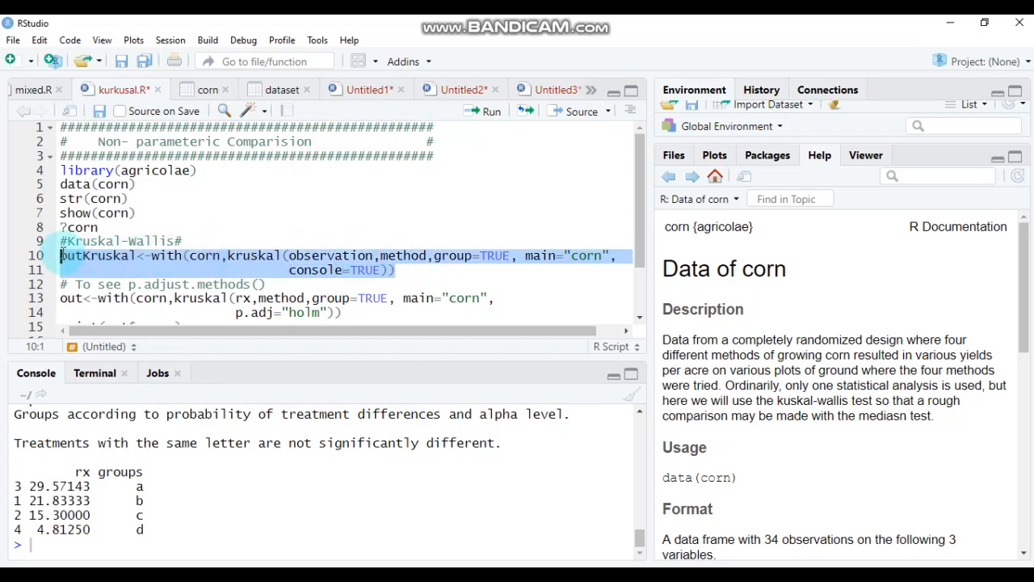
left_click(484, 110)
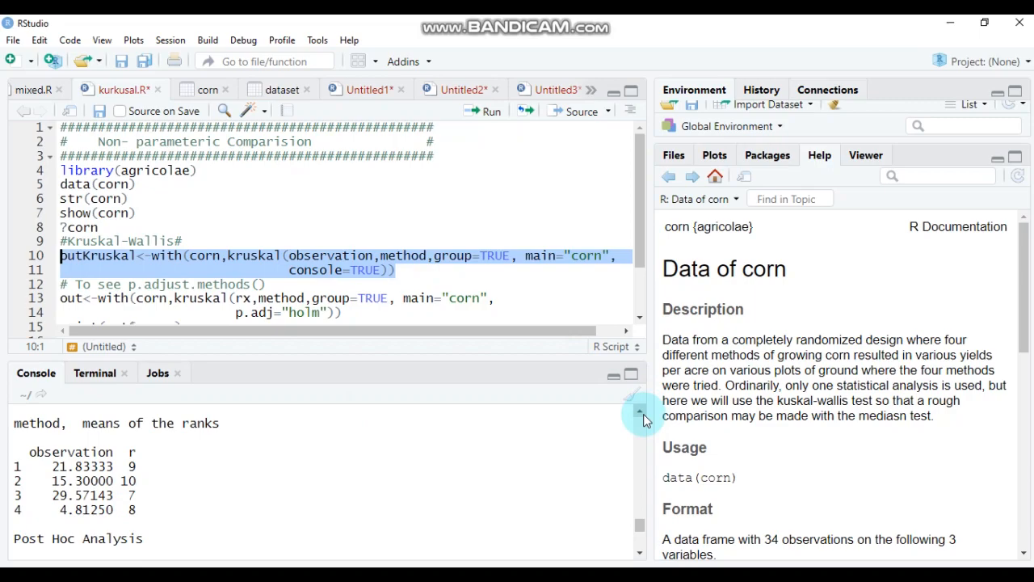
scroll("up", 3)
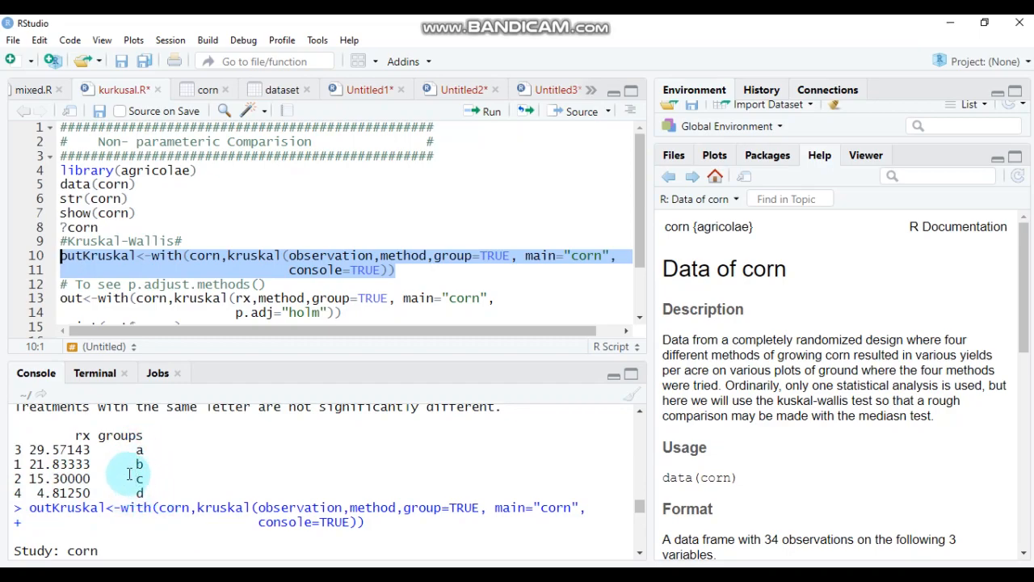
mouse_move(181, 472)
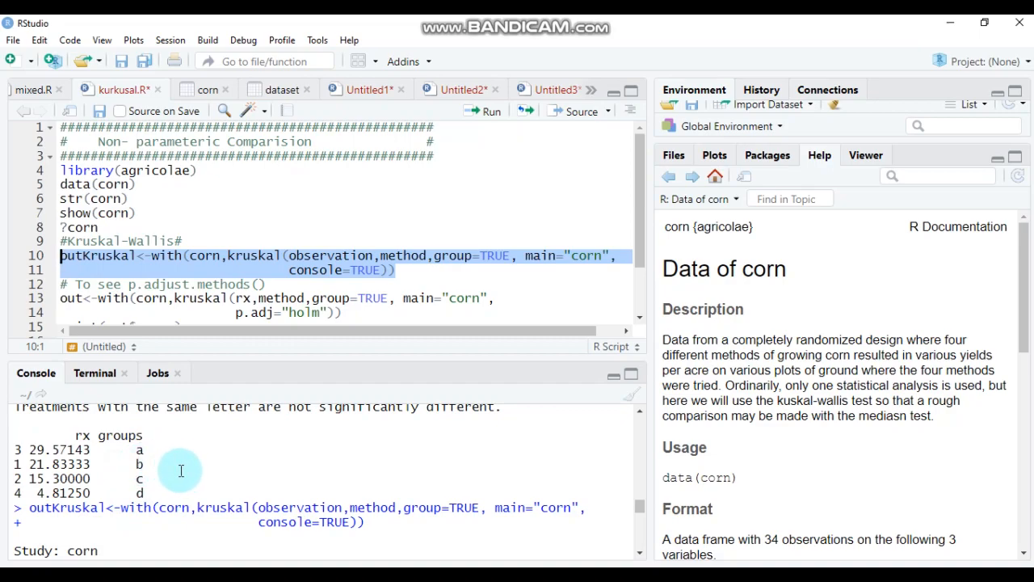
mouse_move(355, 305)
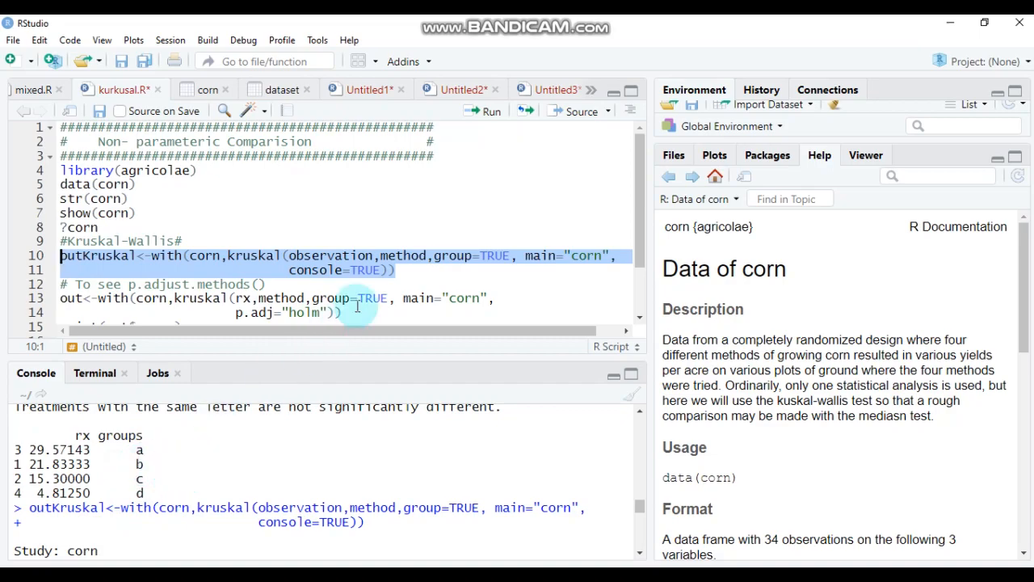
left_click(356, 255)
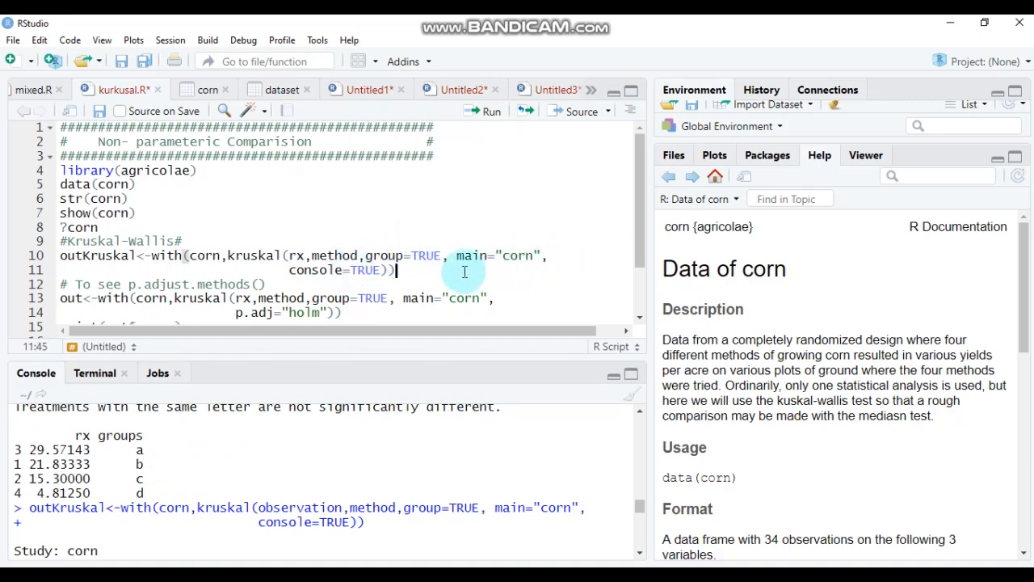
mouse_move(643, 317)
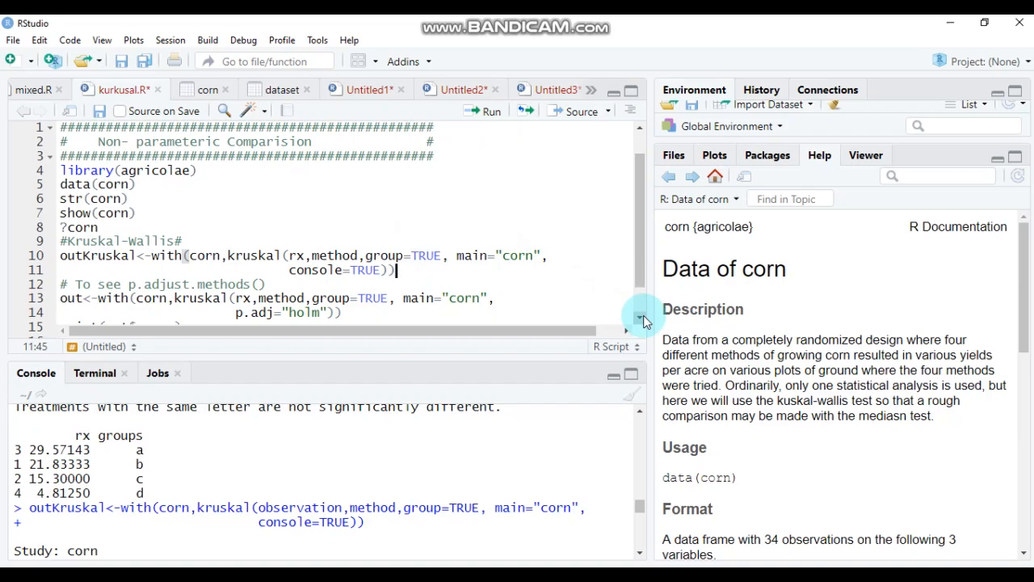
Add str(kruskal) after the ?corn line to list the function's arguments and p.adj options
scroll("down", 3)
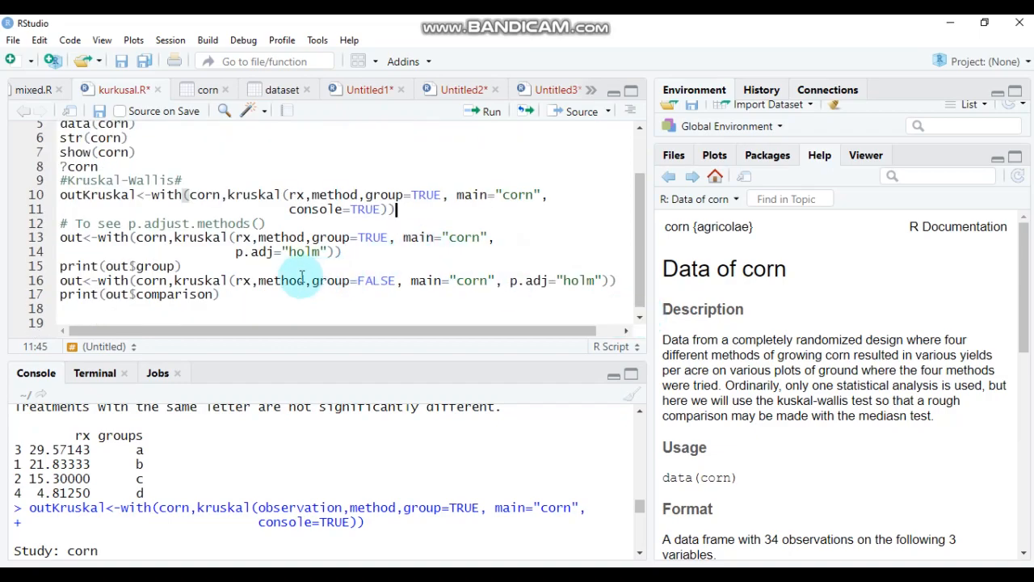
double_click(304, 252)
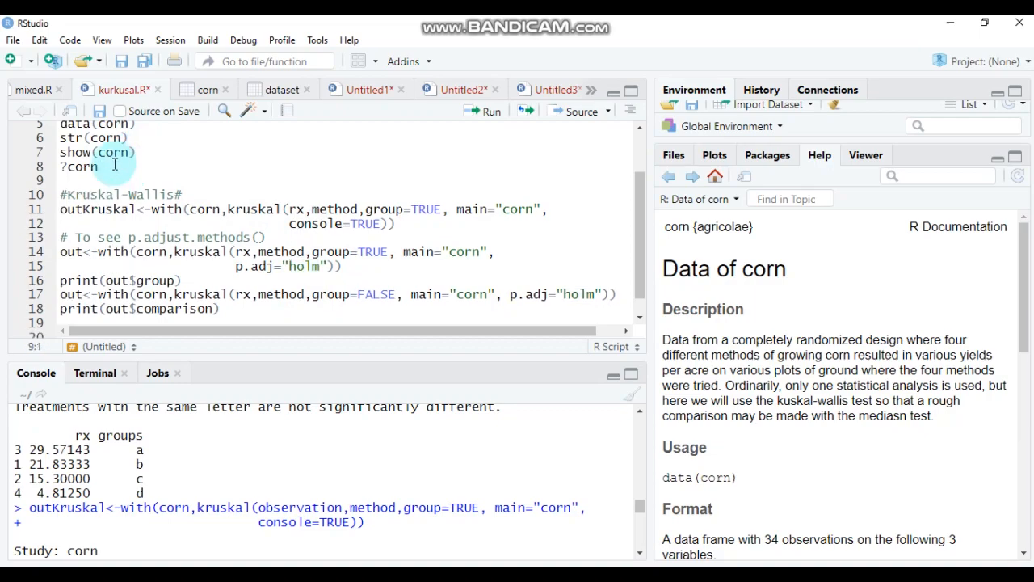
type("str(")
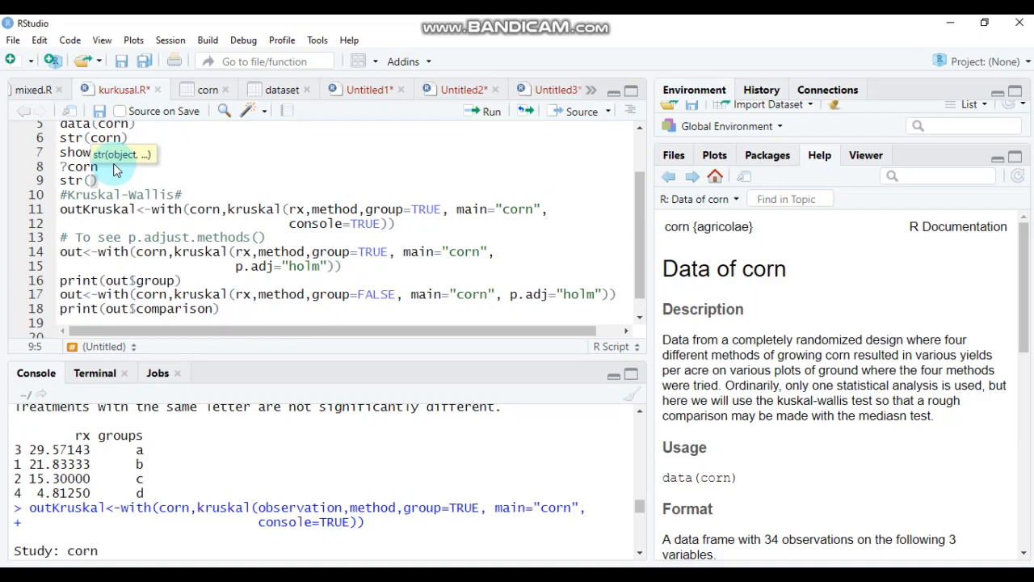
type("kr")
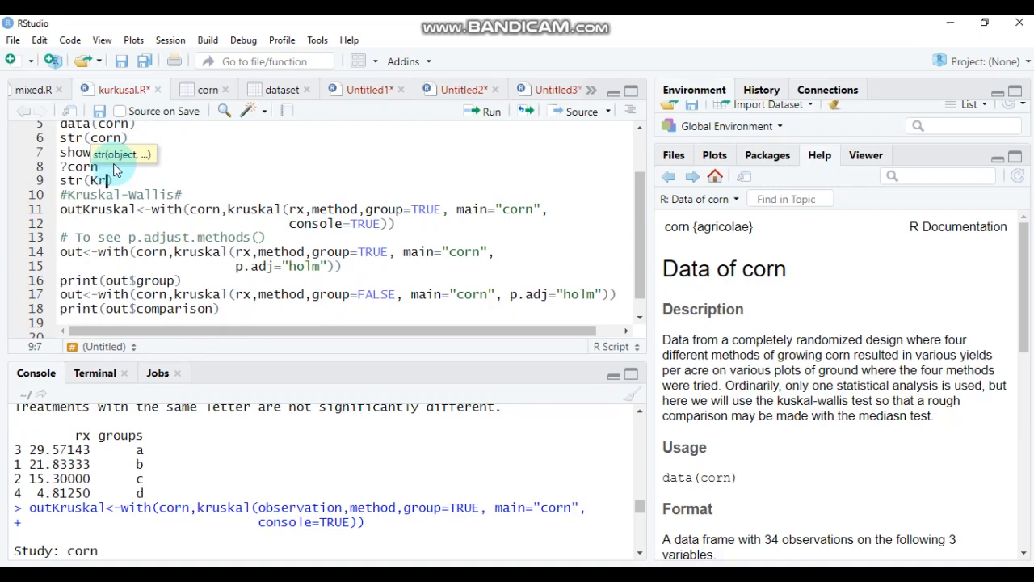
type("uskal")
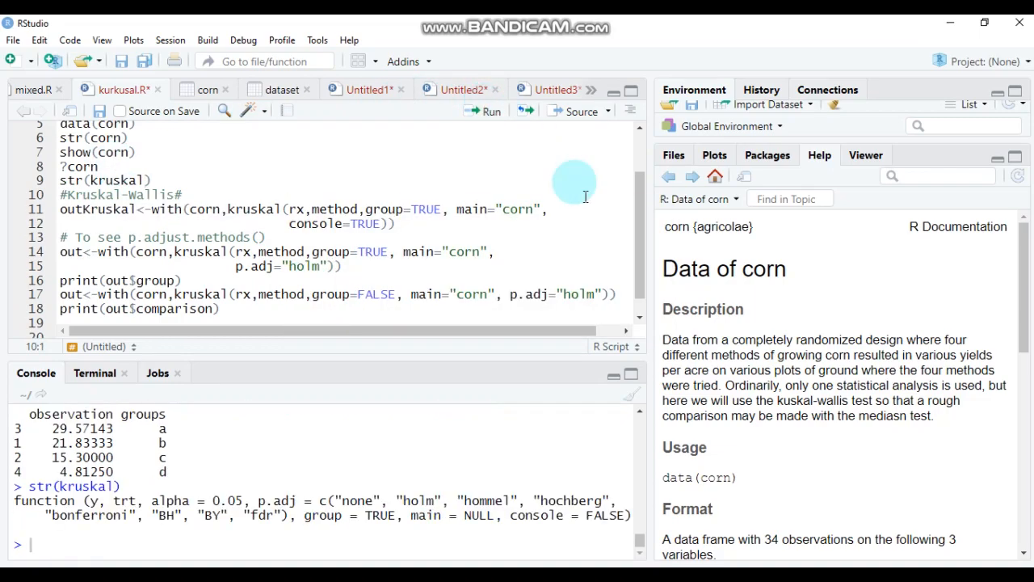
mouse_move(644, 498)
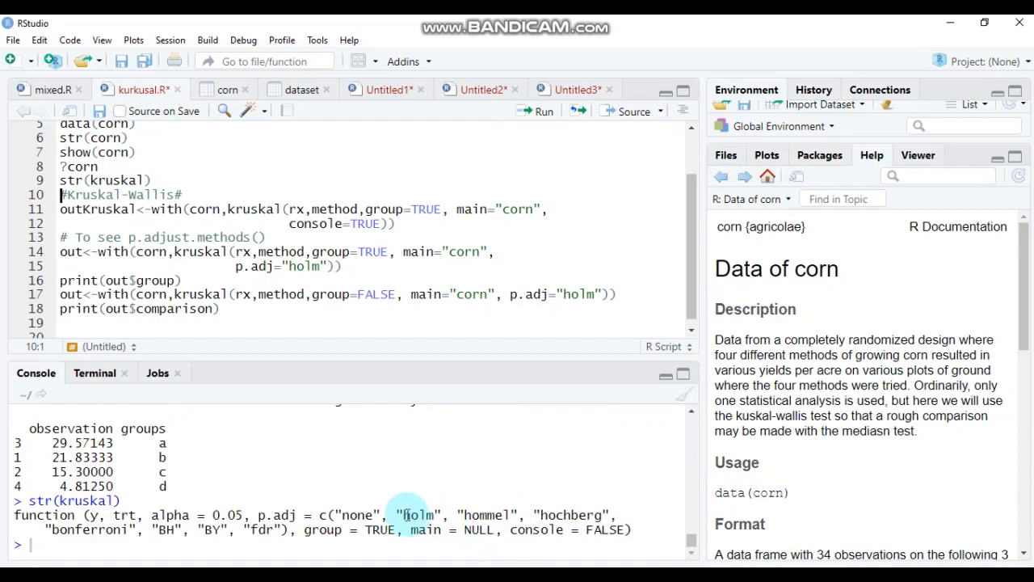
mouse_move(352, 514)
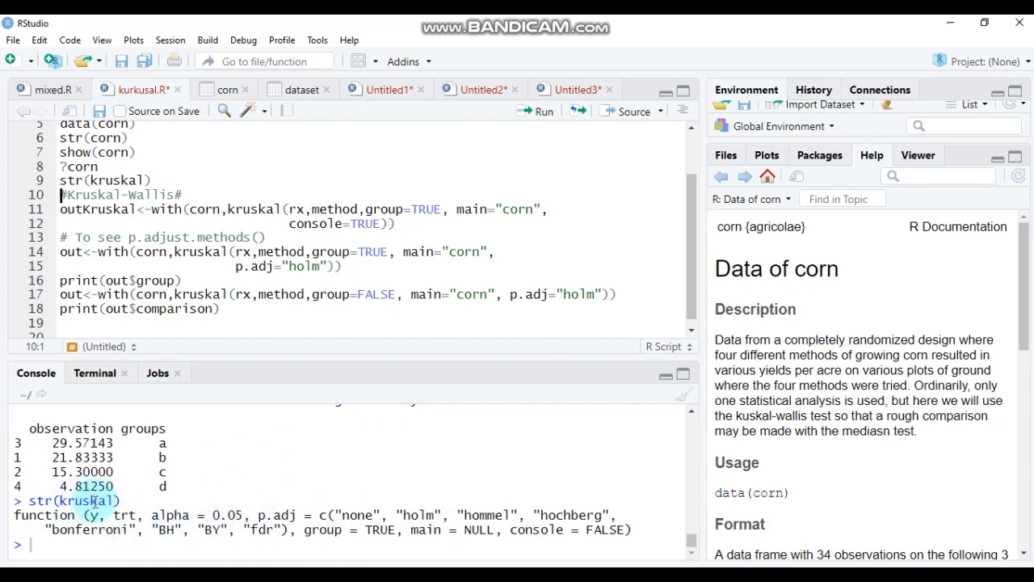
mouse_move(207, 501)
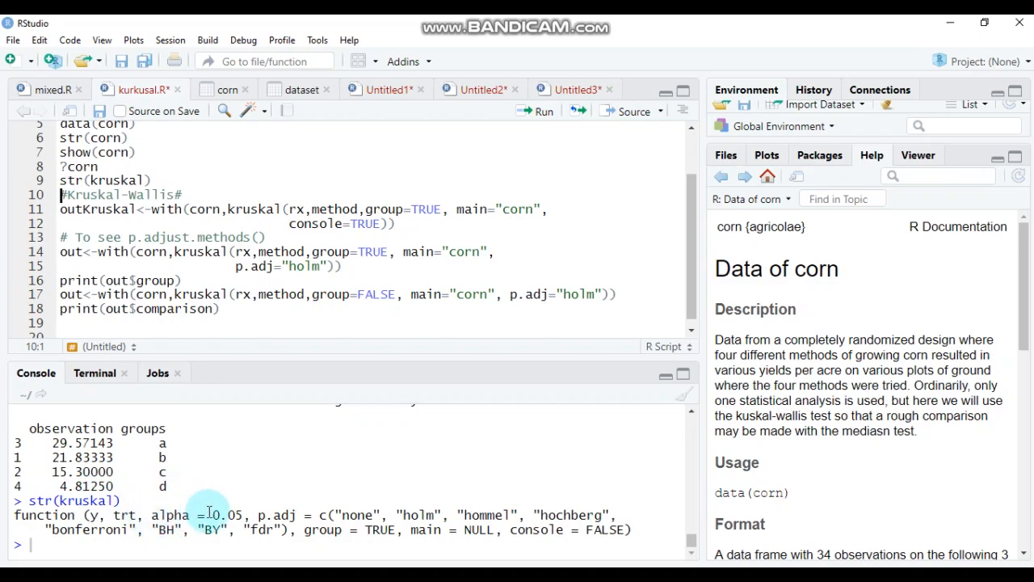
double_click(225, 514)
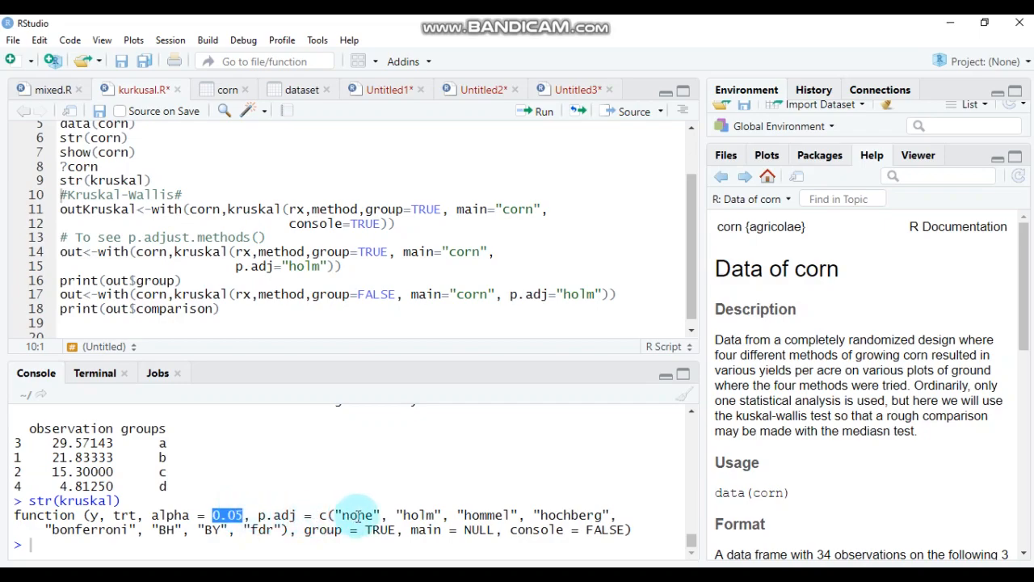
mouse_move(493, 514)
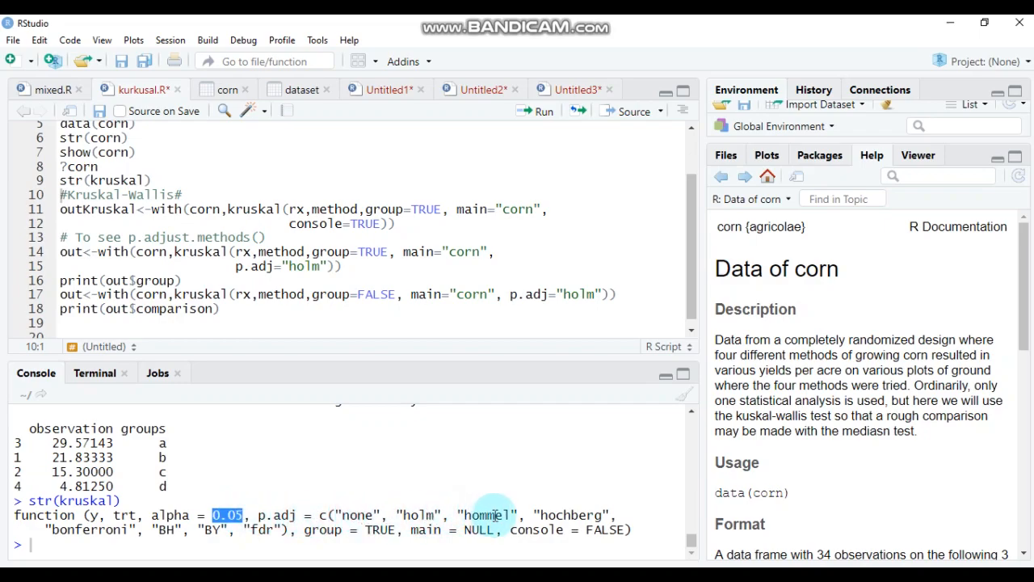
mouse_move(591, 516)
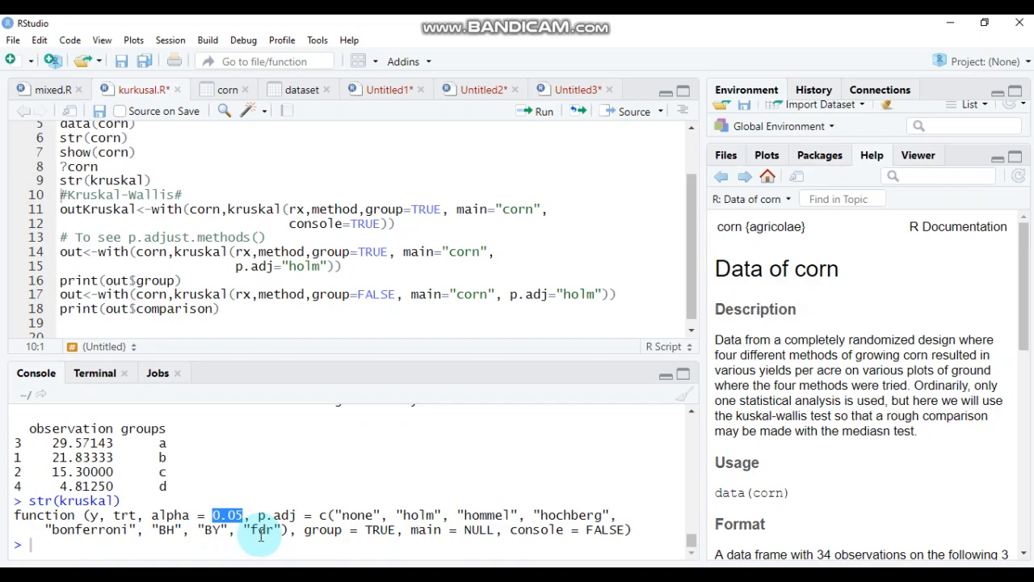
mouse_move(693, 329)
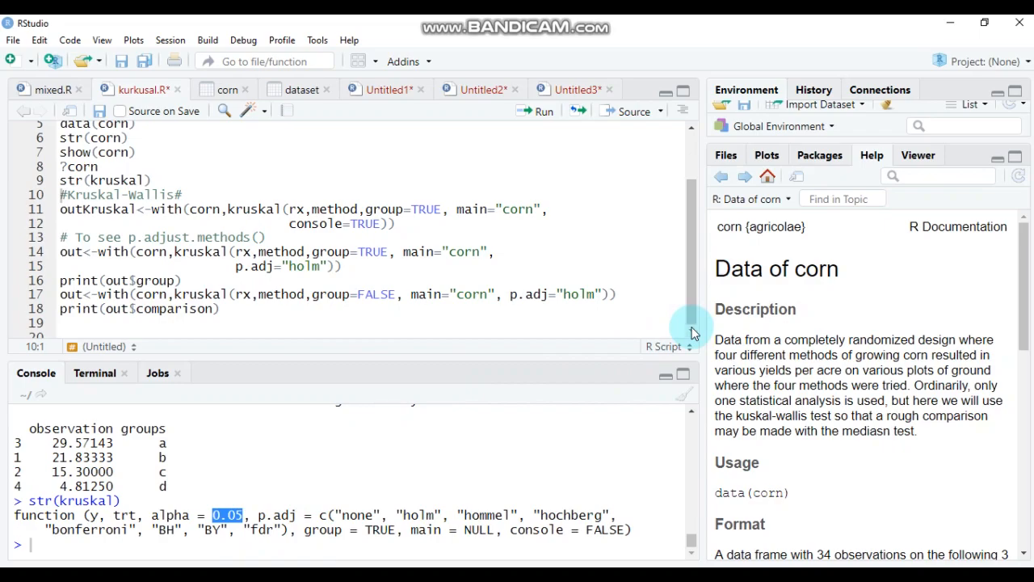
left_click(146, 179)
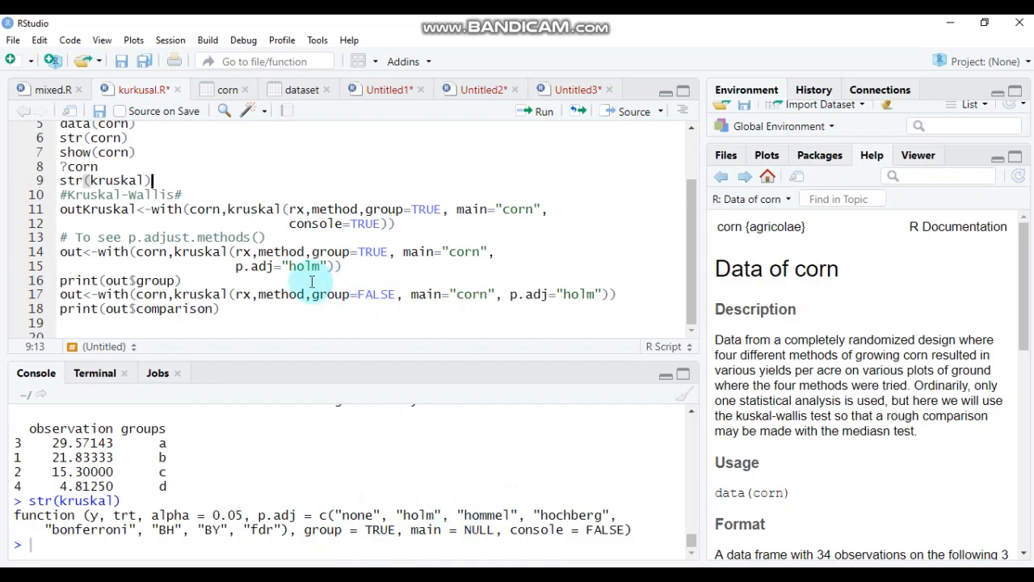
Run the Holm-adjusted kruskal call, print(out$group) with groups a–d, and the group=FALSE call
left_click(340, 265)
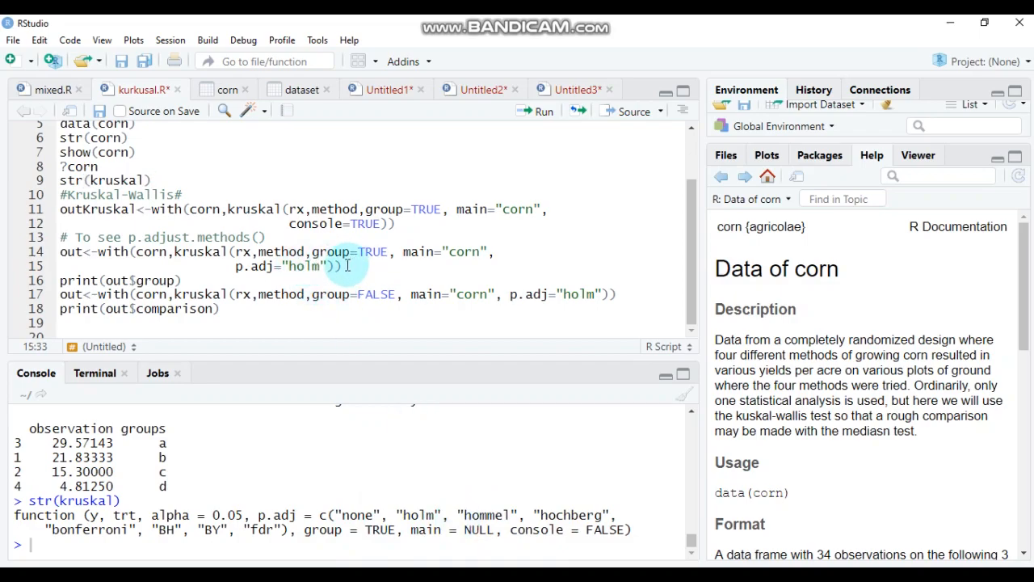
left_click(539, 112)
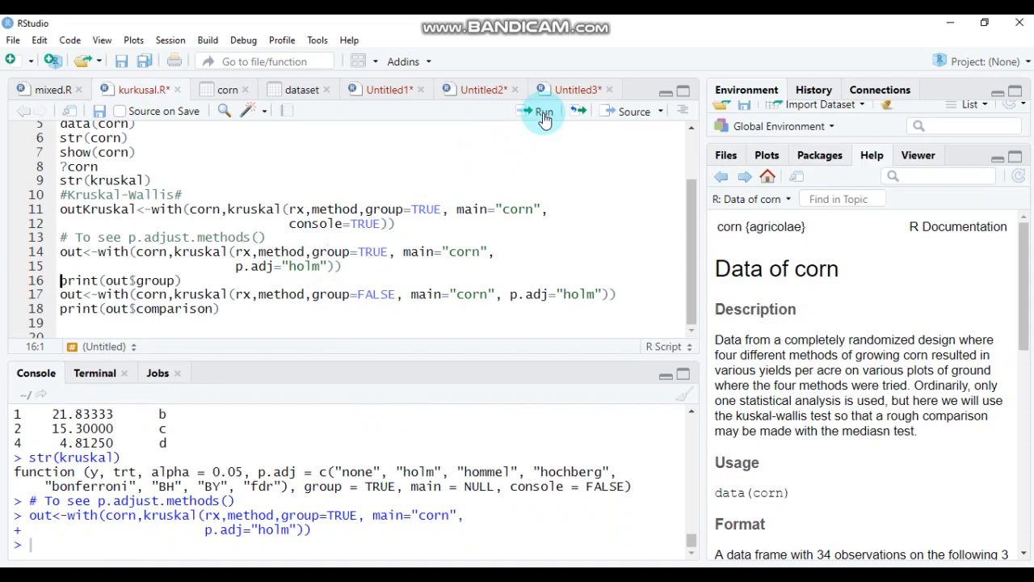
left_click(540, 111)
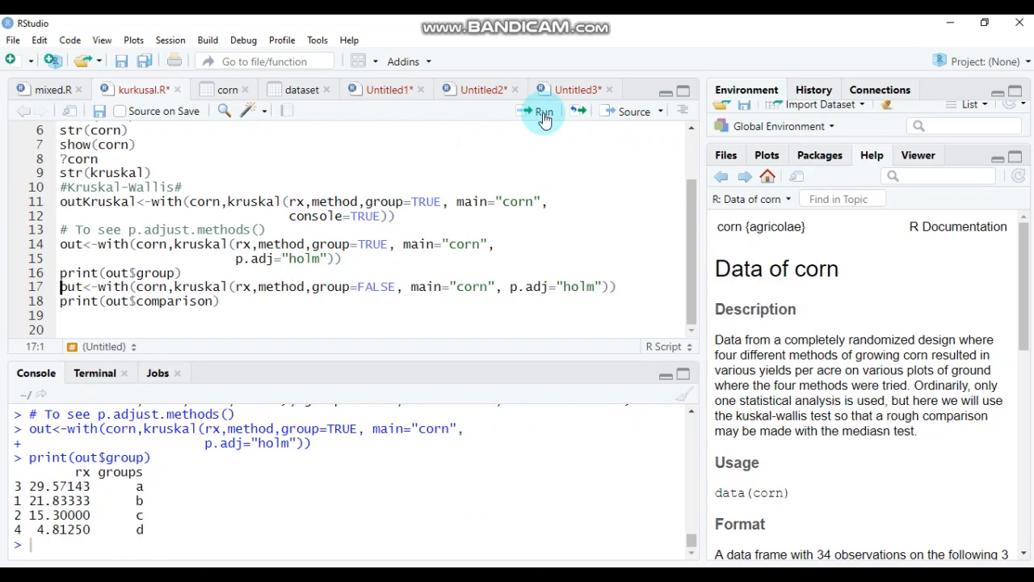
mouse_move(572, 297)
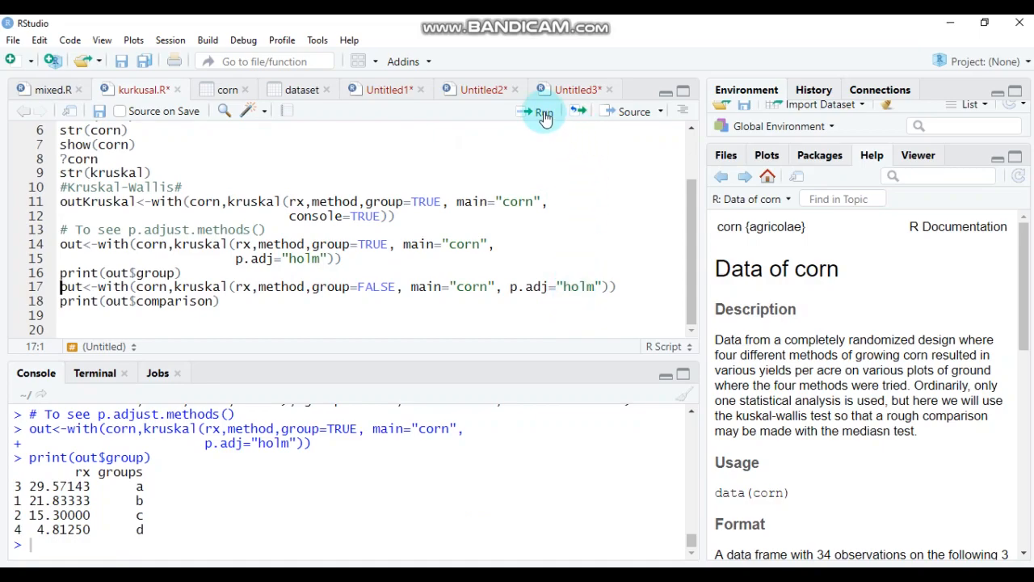
left_click(538, 112)
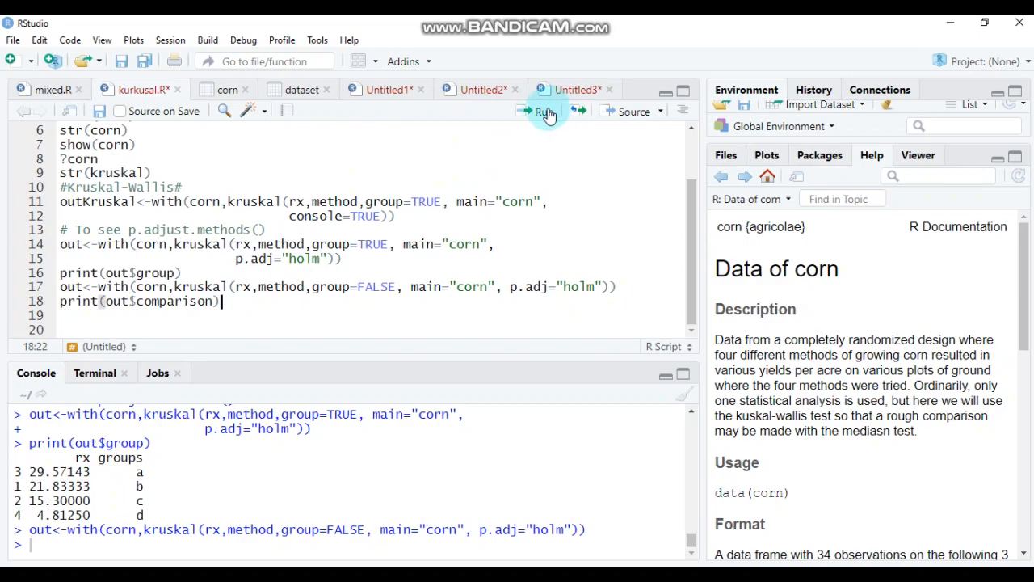
Run print(out$comparison) to show pairwise differences, p-values and significance stars
left_click(540, 112)
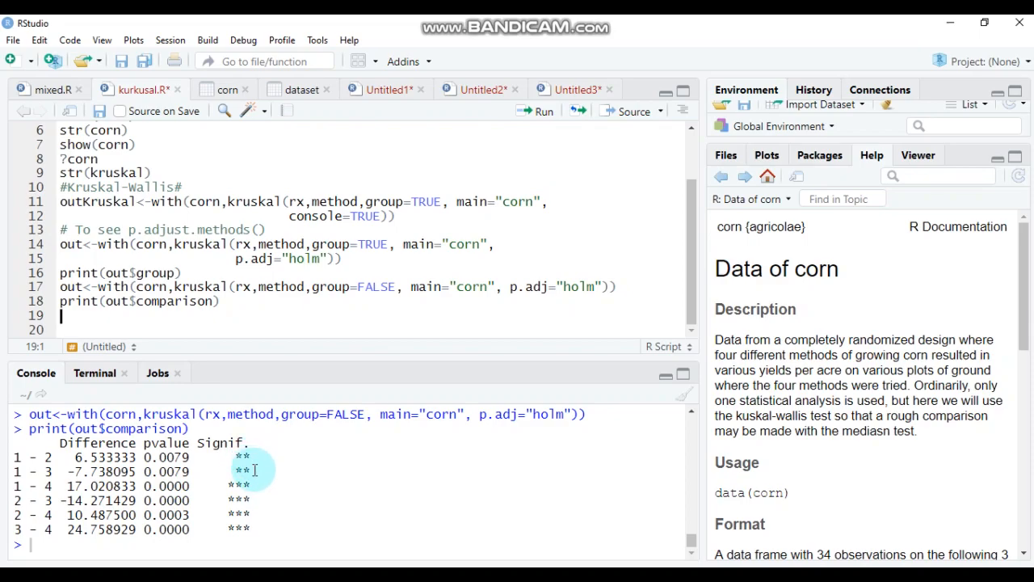
mouse_move(250, 535)
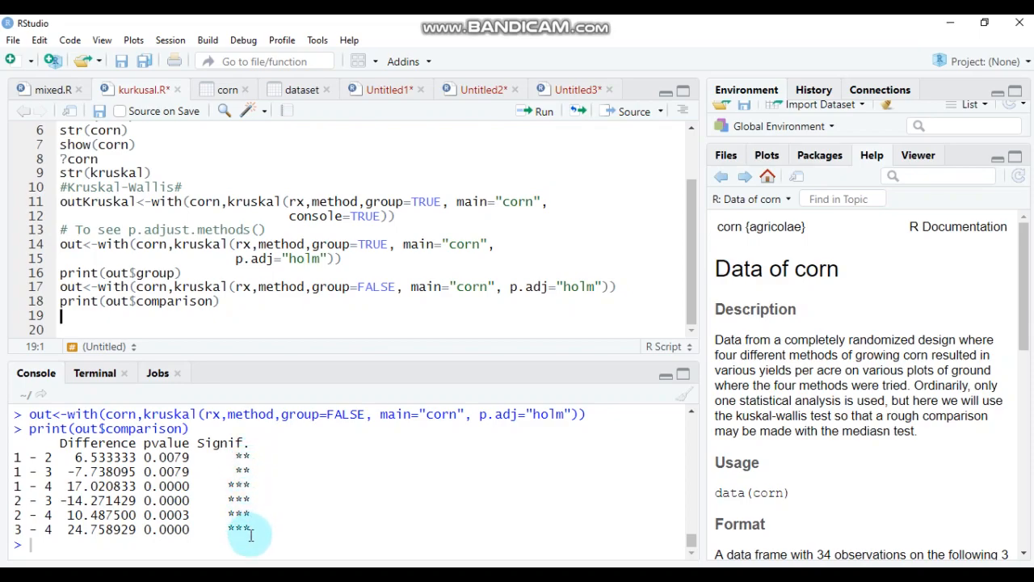